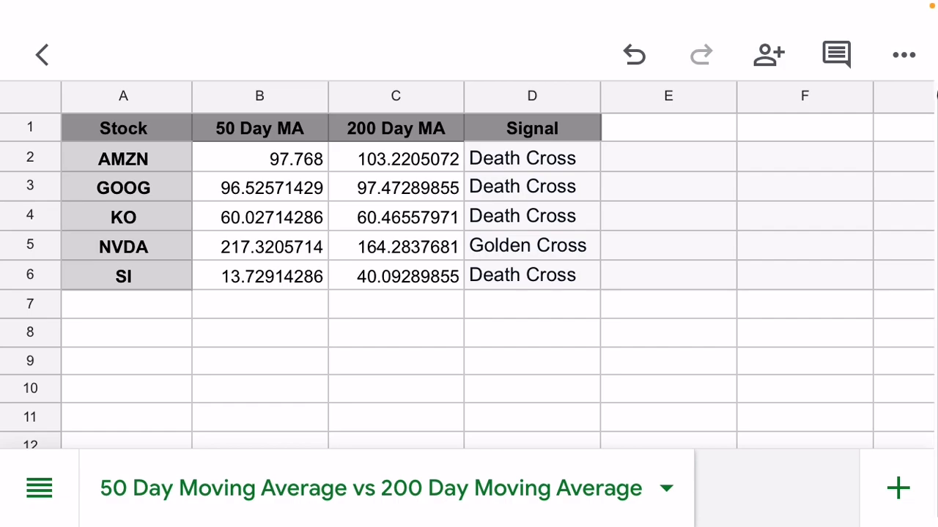
# Select cell B2 to show AMZN's 50-day AVERAGE/QUERY/GOOGLEFINANCE formula (97.768).
pyautogui.click(531, 246)
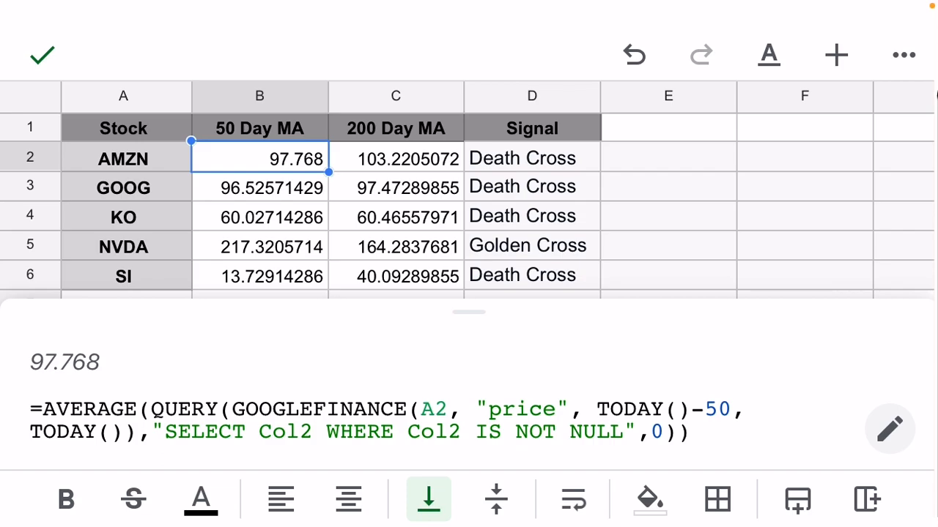
# Select cell C2 to show AMZN's 200-day moving average formula (103.2205072).
pyautogui.click(396, 158)
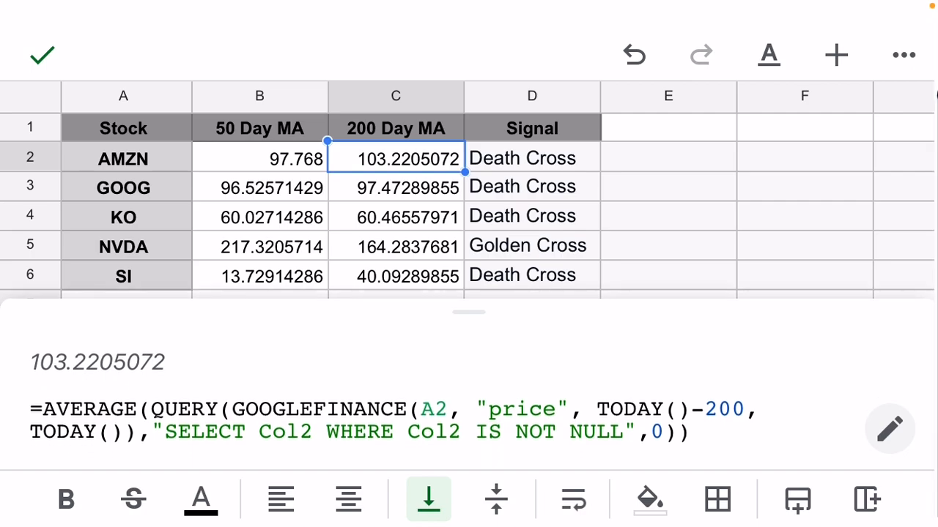
# Select cell D2 to show the IF formula returning Death Cross for AMZN.
pyautogui.click(531, 158)
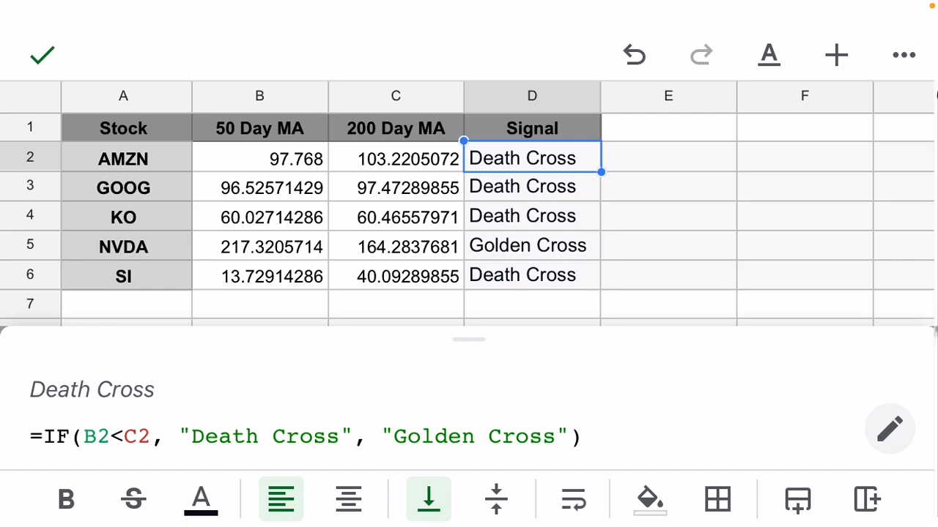
# Exit edit mode to view all five stocks' averages and cross signals.
pyautogui.click(42, 55)
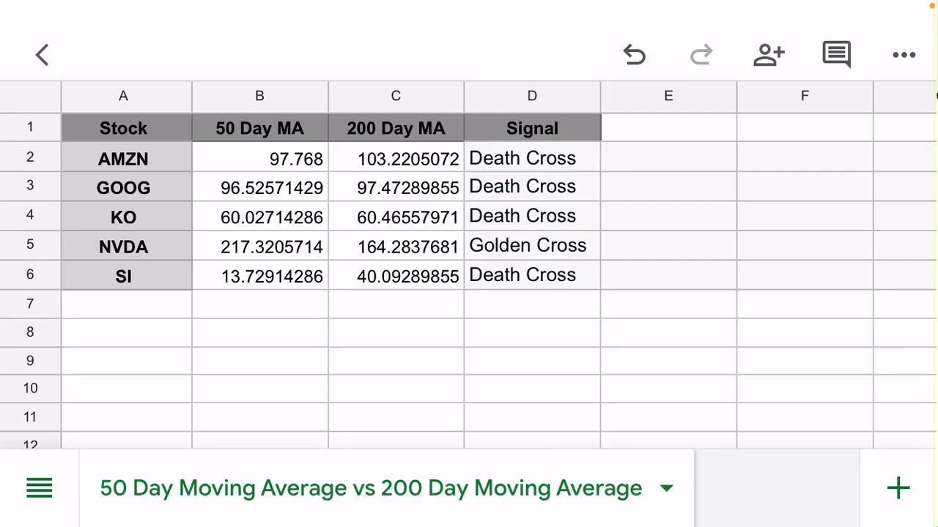